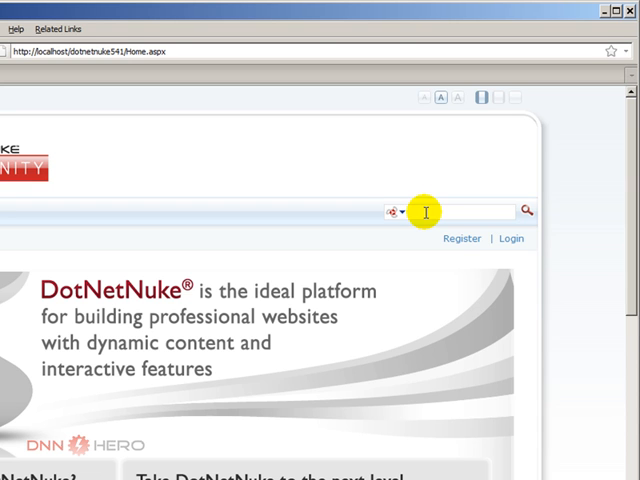
Search the site for 'review' from the header search box.
{"action": "left_click", "coordinate": [420, 211]}
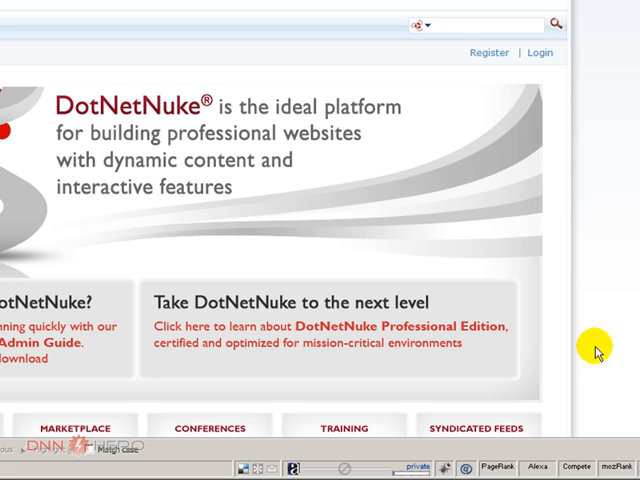
{"action": "mouse_move", "coordinate": [542, 230]}
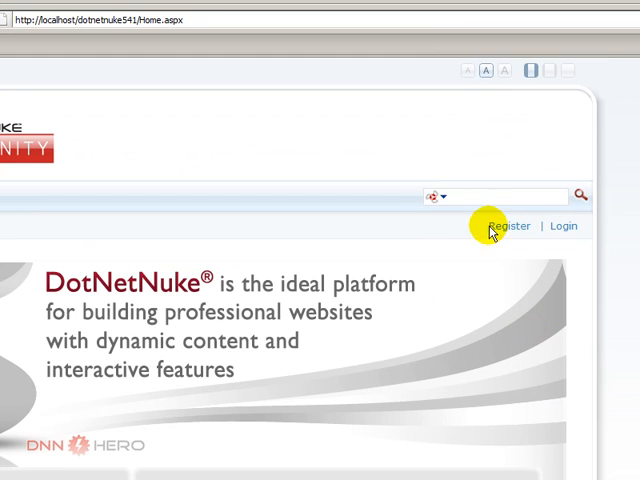
{"action": "scroll", "scroll_direction": "down", "scroll_amount": 3}
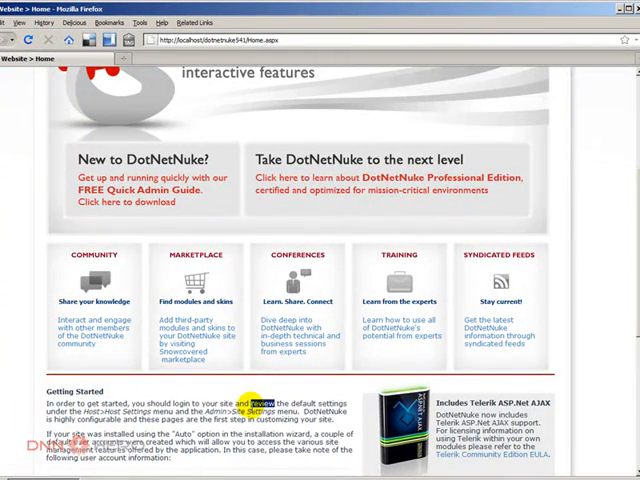
{"action": "scroll", "scroll_direction": "up", "scroll_amount": 3}
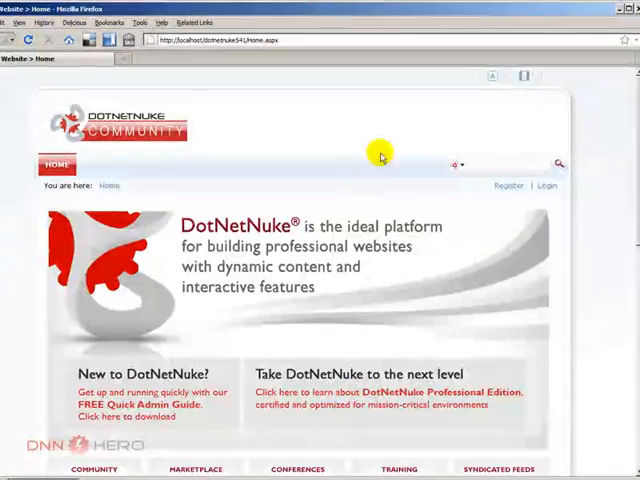
{"action": "scroll", "scroll_direction": "down", "scroll_amount": 3}
{"action": "type", "text": "review"}
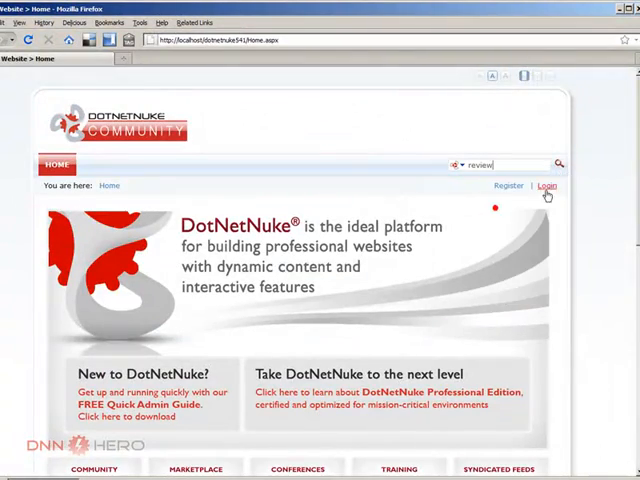
{"action": "left_click", "coordinate": [558, 164]}
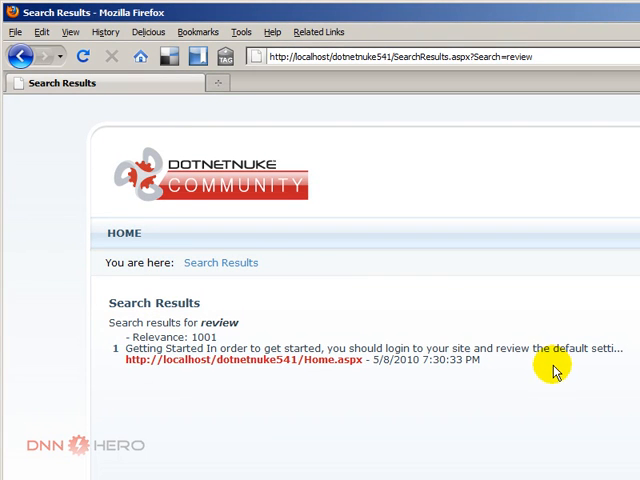
{"action": "mouse_move", "coordinate": [152, 178]}
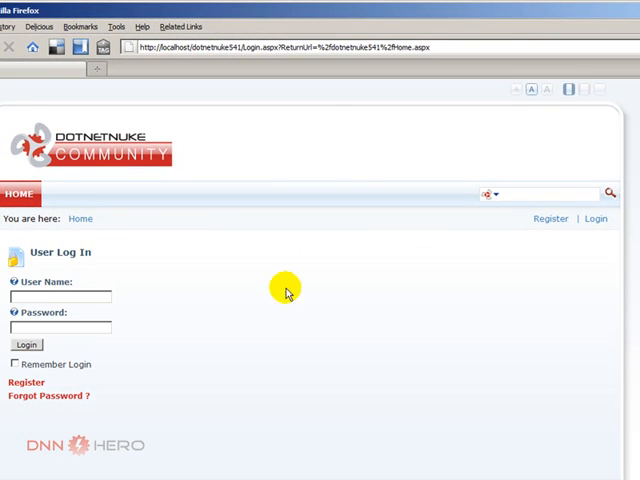
Log in with user name 'host' and its password.
{"action": "type", "text": "host"}
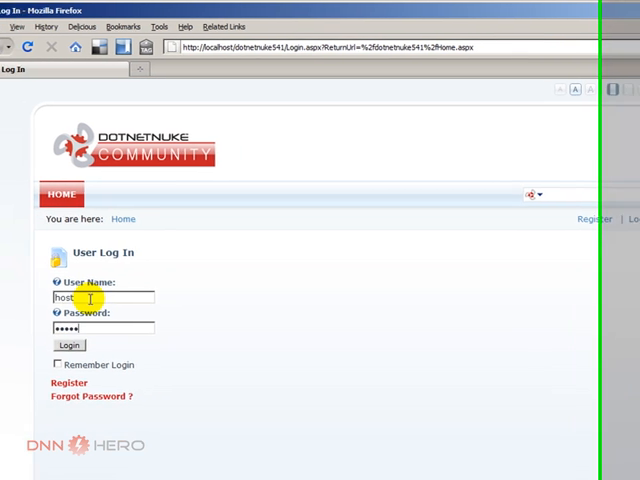
{"action": "left_click", "coordinate": [69, 345]}
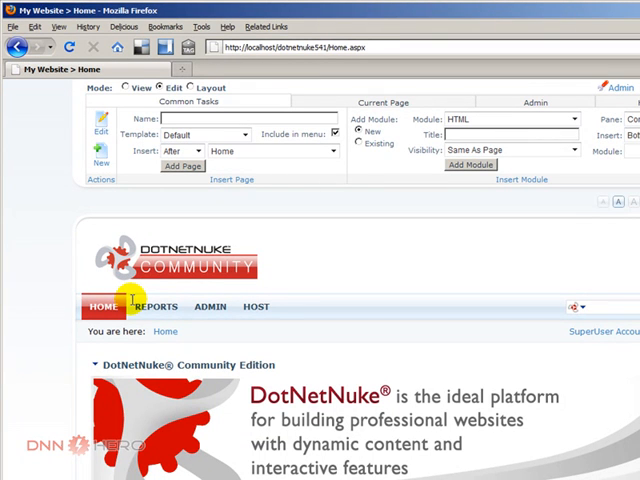
{"action": "mouse_move", "coordinate": [150, 331]}
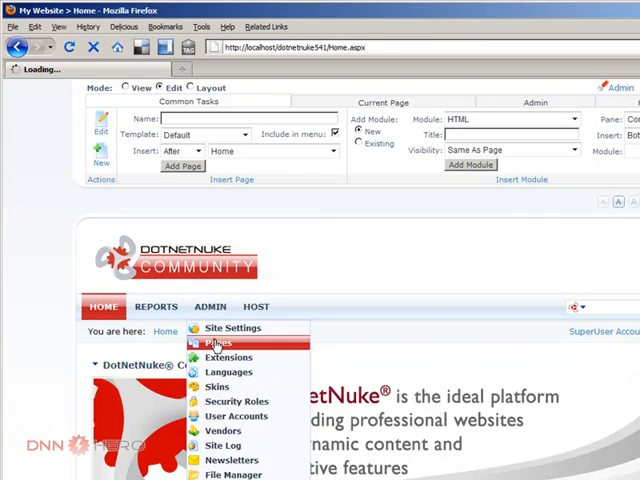
Open the hidden Search Results page from the Admin Pages list.
{"action": "left_click", "coordinate": [205, 343]}
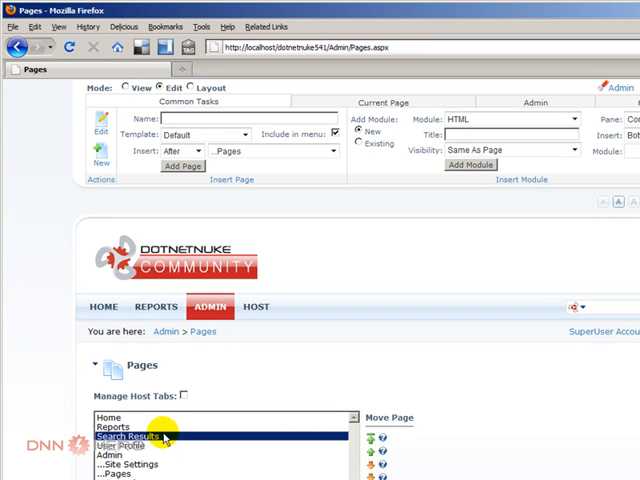
{"action": "scroll", "scroll_direction": "down", "scroll_amount": 3}
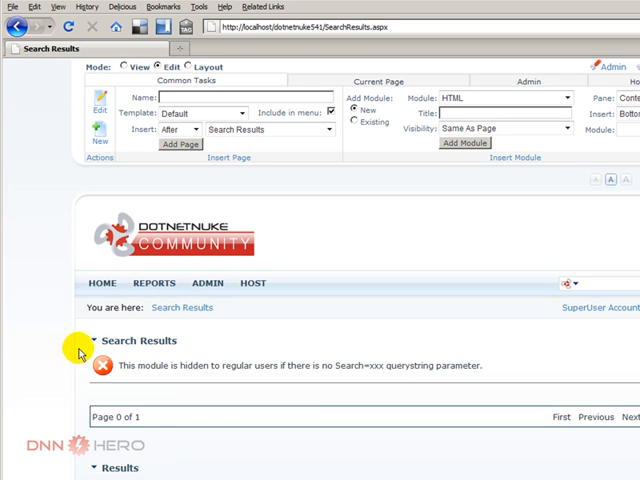
{"action": "mouse_move", "coordinate": [315, 447]}
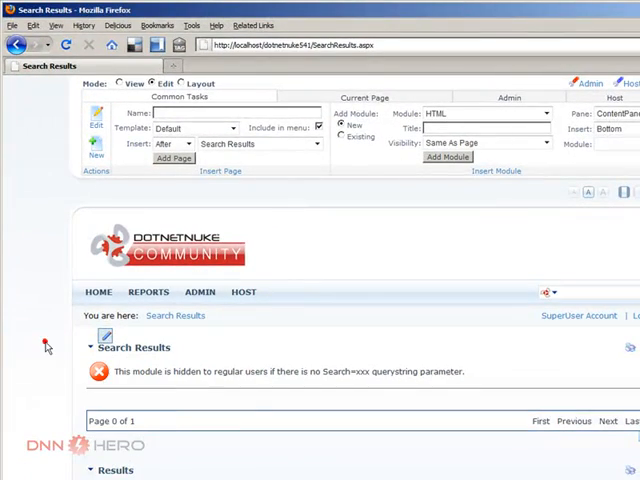
{"action": "mouse_move", "coordinate": [336, 334]}
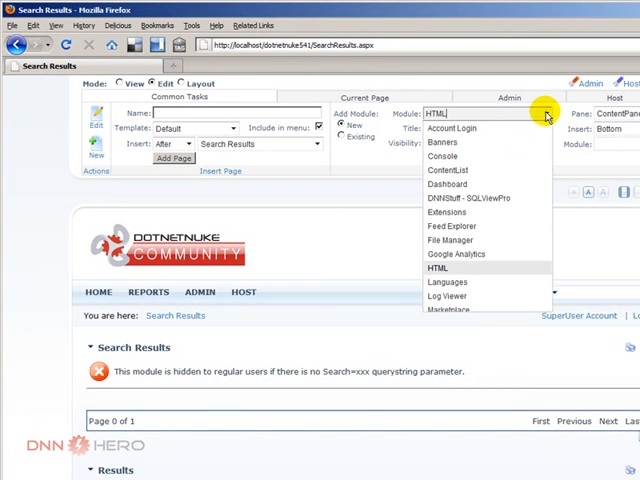
{"action": "scroll", "scroll_direction": "down", "scroll_amount": 3}
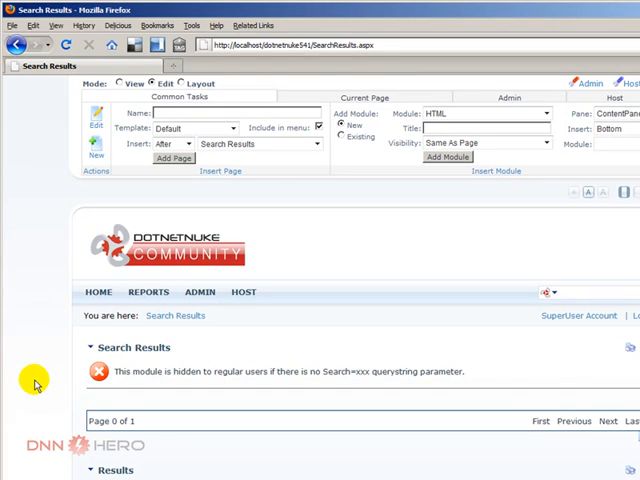
{"action": "mouse_move", "coordinate": [77, 372]}
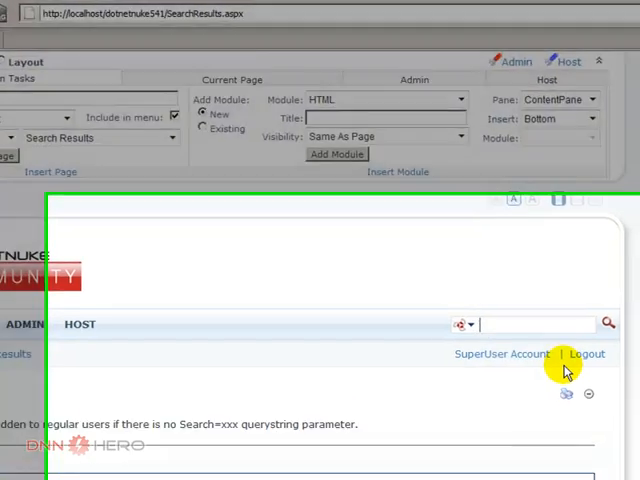
{"action": "scroll", "scroll_direction": "down", "scroll_amount": 3}
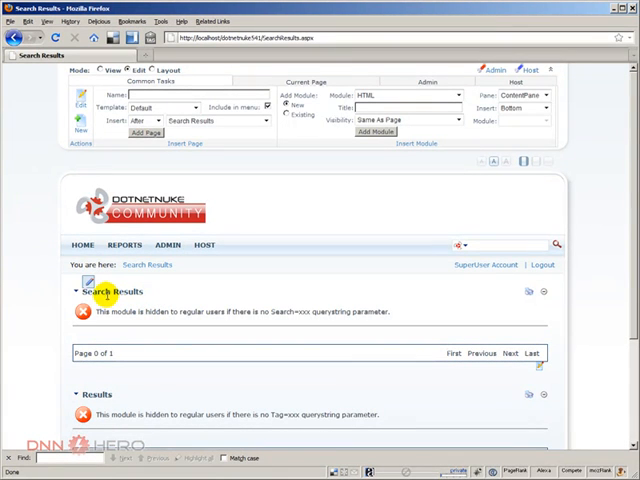
Review the Search Results module settings and enable Show Description.
{"action": "left_click", "coordinate": [81, 291]}
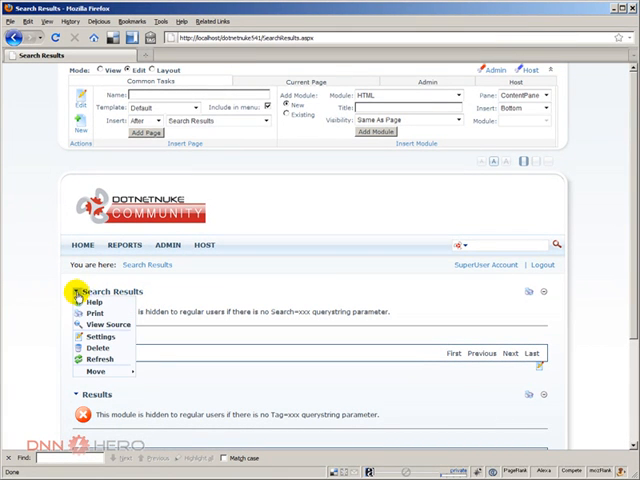
{"action": "left_click", "coordinate": [98, 336]}
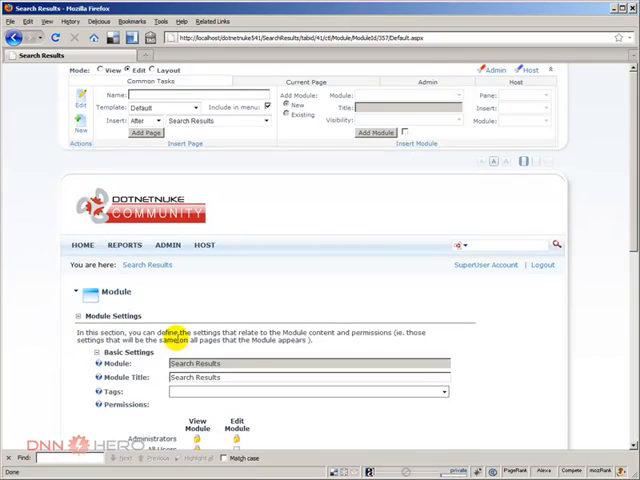
{"action": "scroll", "scroll_direction": "down", "scroll_amount": 3}
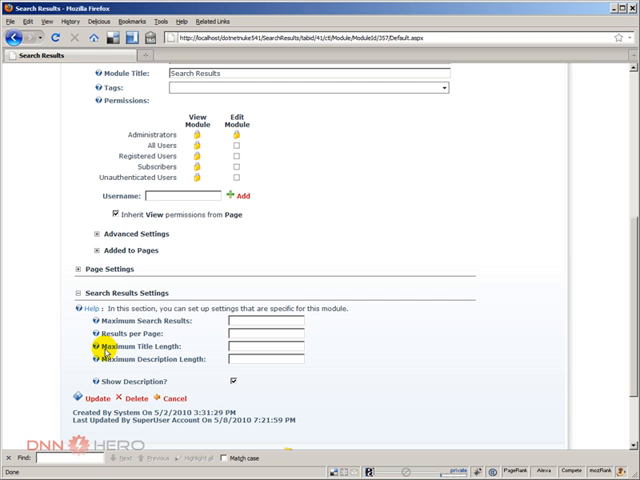
{"action": "mouse_move", "coordinate": [170, 355]}
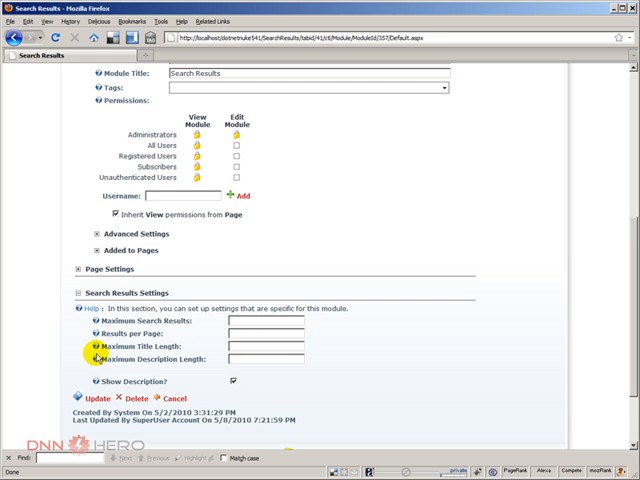
{"action": "mouse_move", "coordinate": [93, 346]}
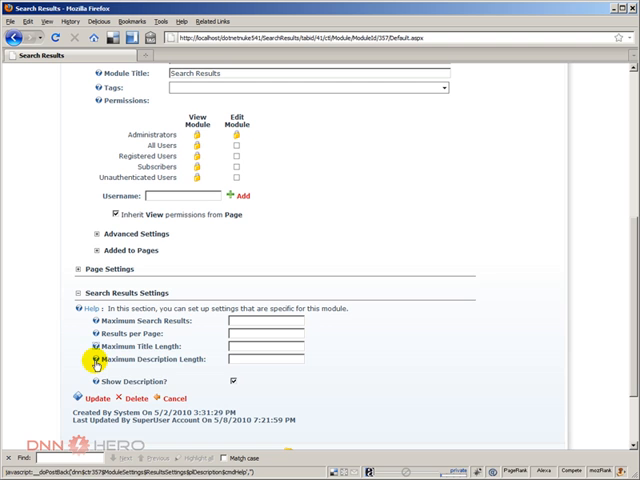
{"action": "mouse_move", "coordinate": [95, 360]}
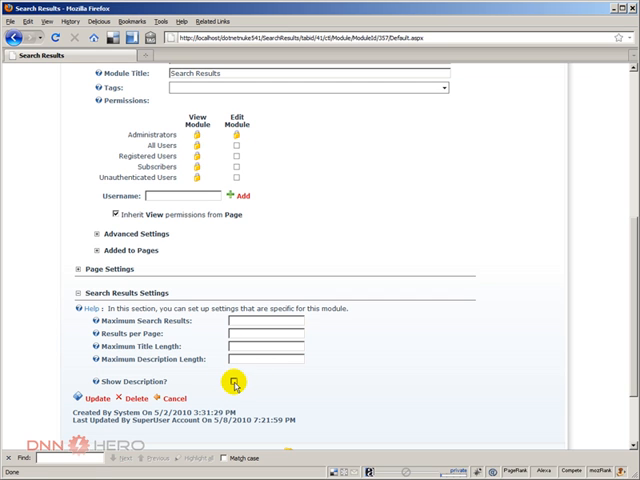
{"action": "left_click", "coordinate": [230, 381]}
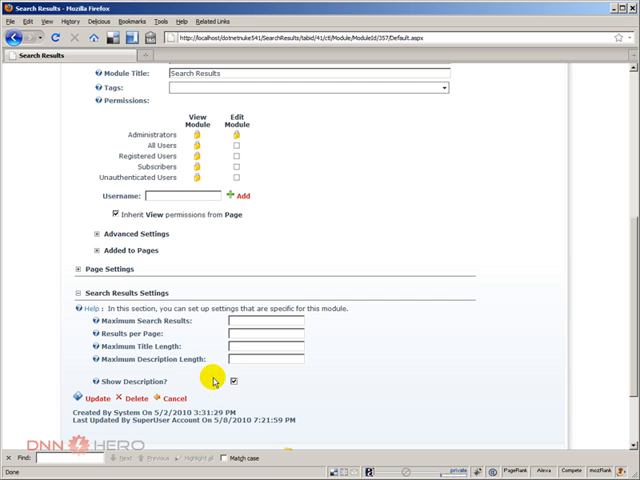
{"action": "mouse_move", "coordinate": [85, 372]}
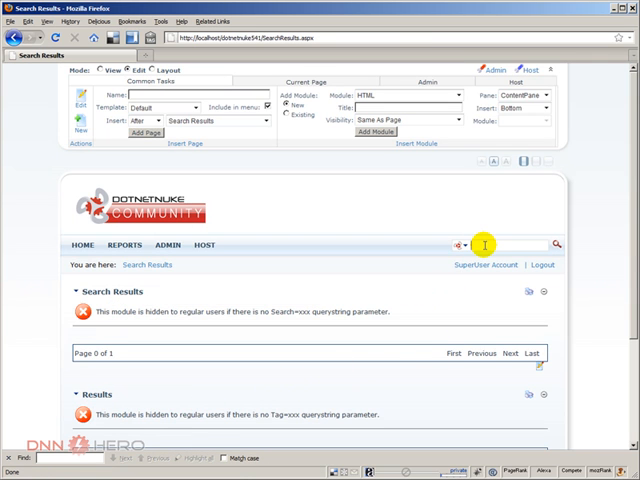
Search for 'review' and view the single Getting Started result.
{"action": "type", "text": "review"}
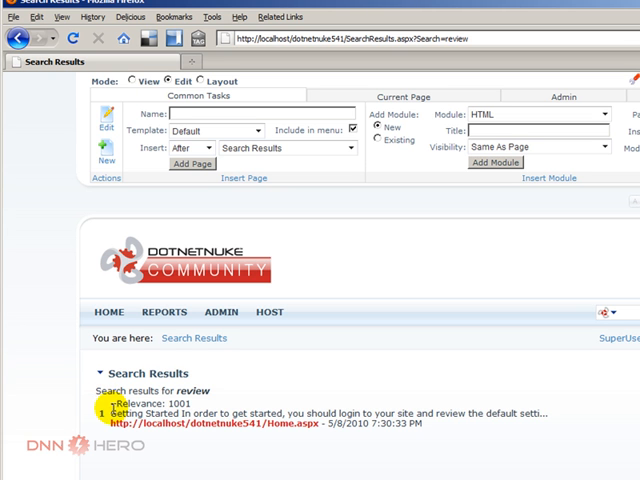
{"action": "mouse_move", "coordinate": [112, 410]}
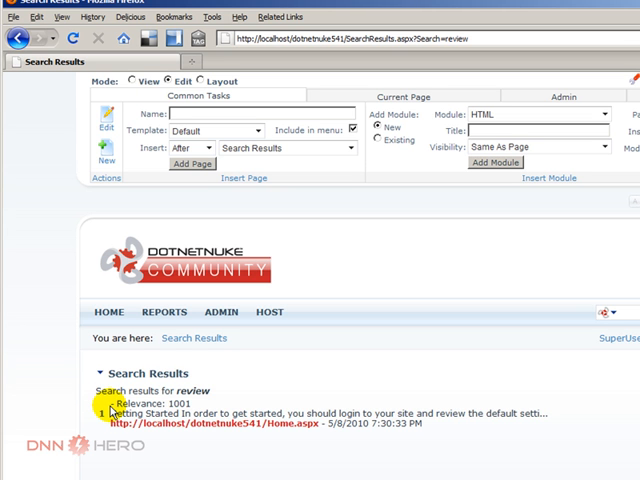
{"action": "scroll", "scroll_direction": "down", "scroll_amount": 3}
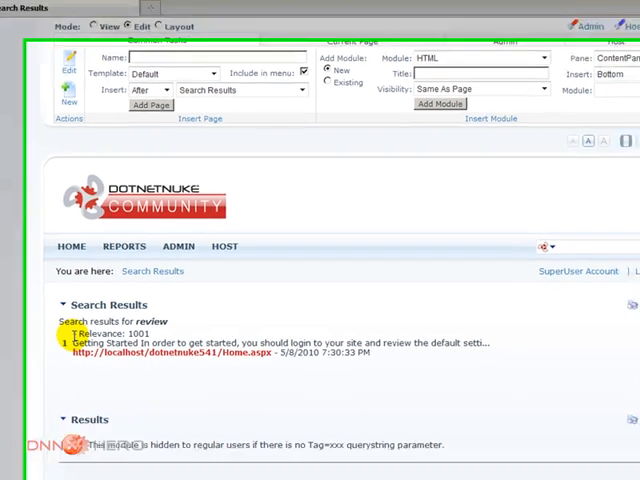